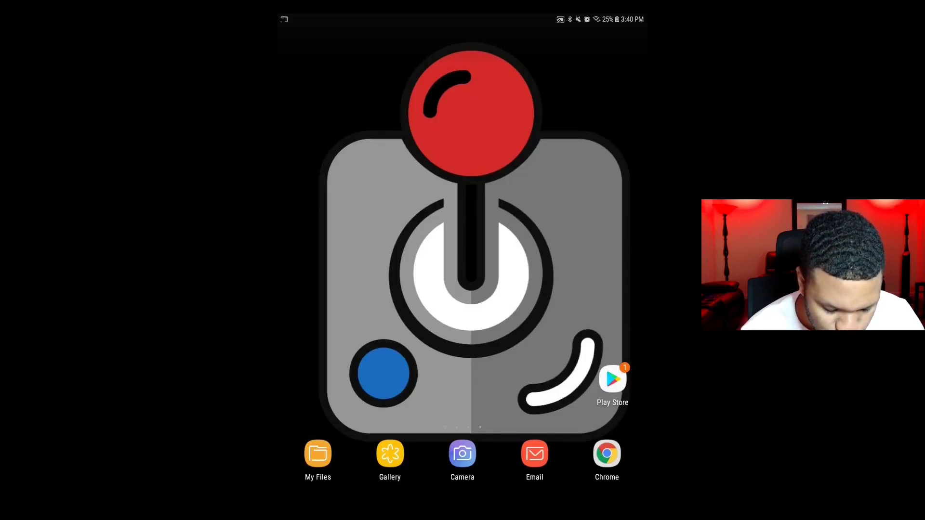
# Find DraStic DS Emulator in the Play Store and install it
pyautogui.click(612, 381)
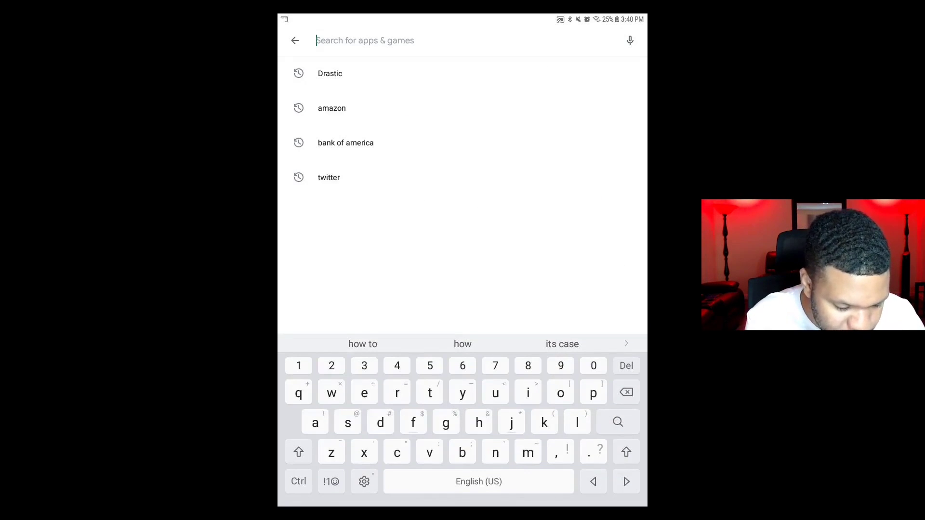
pyautogui.click(329, 73)
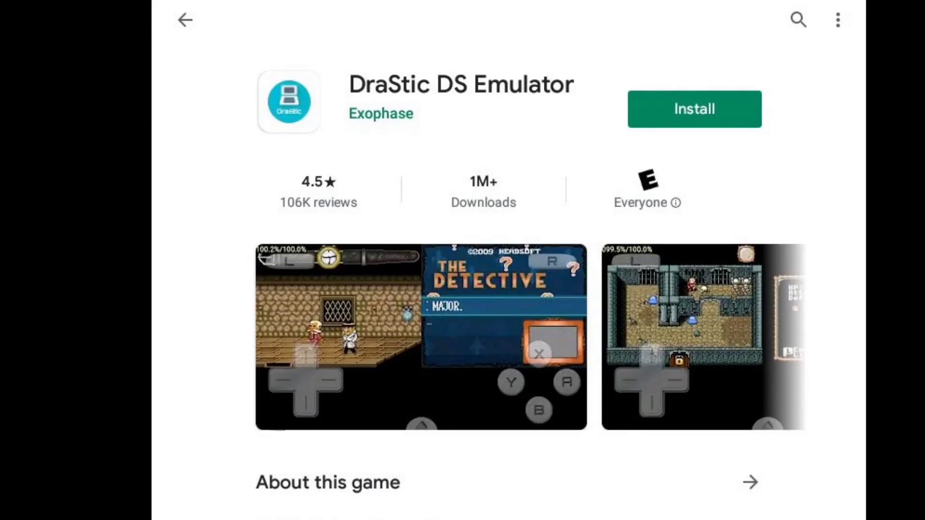
pyautogui.click(694, 108)
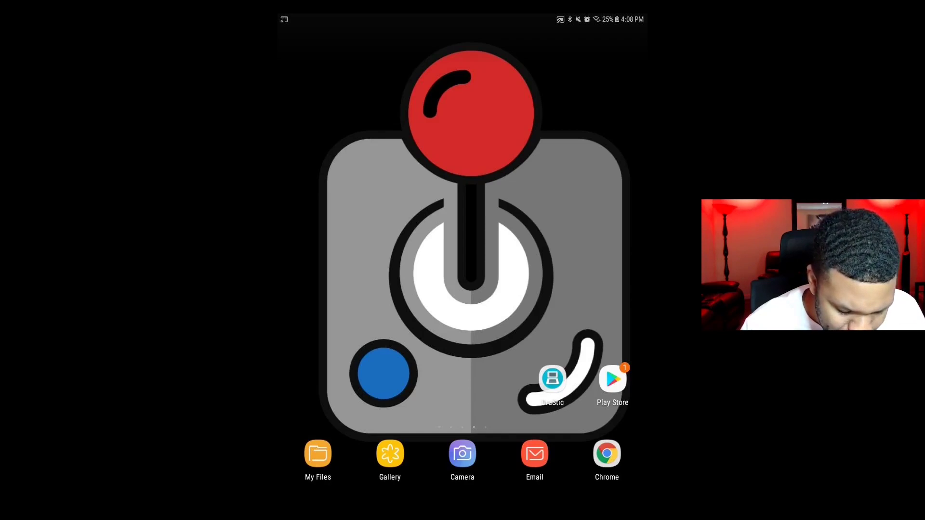
# Launch DraStic, allow file and audio access, and answer the desktop shortcut prompt
pyautogui.click(552, 378)
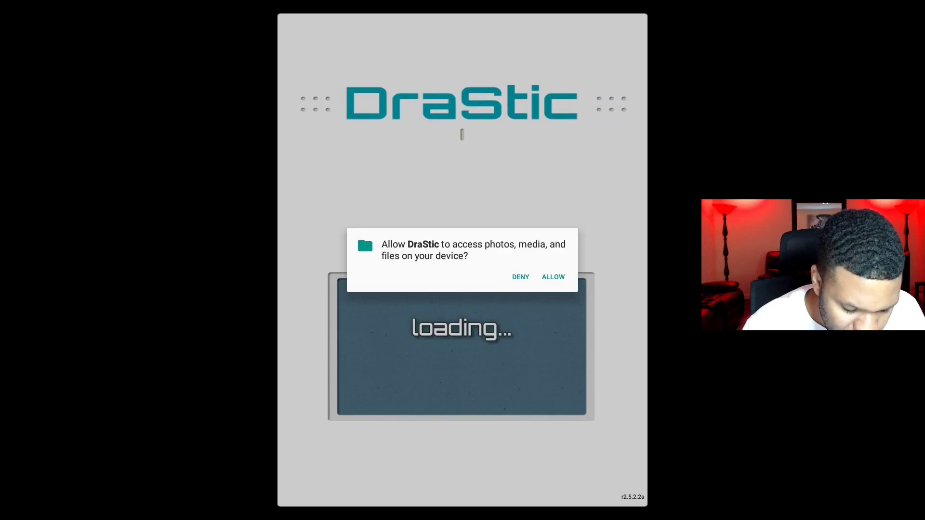
pyautogui.click(552, 276)
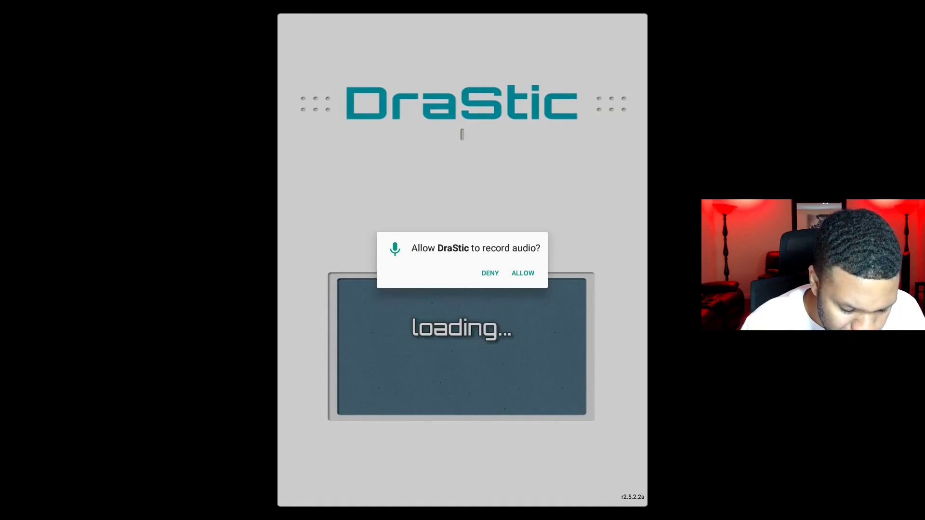
pyautogui.click(522, 274)
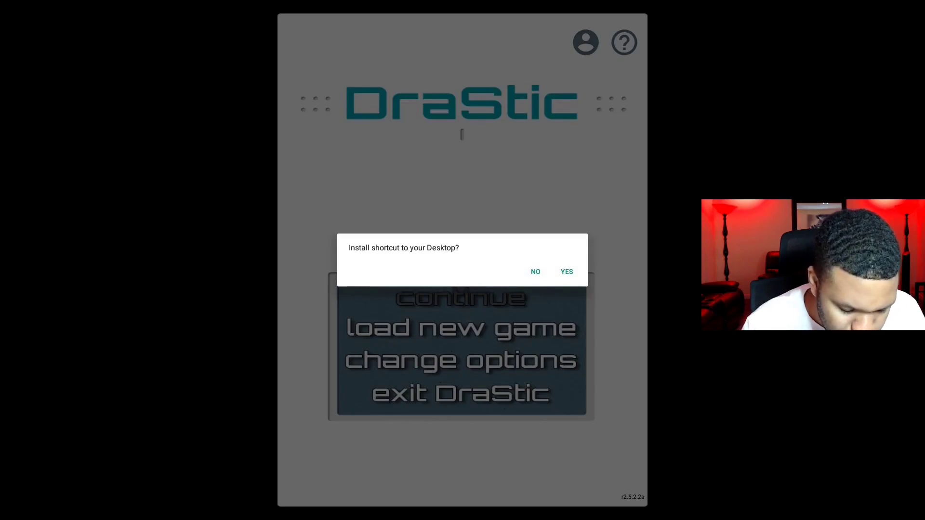
pyautogui.click(534, 271)
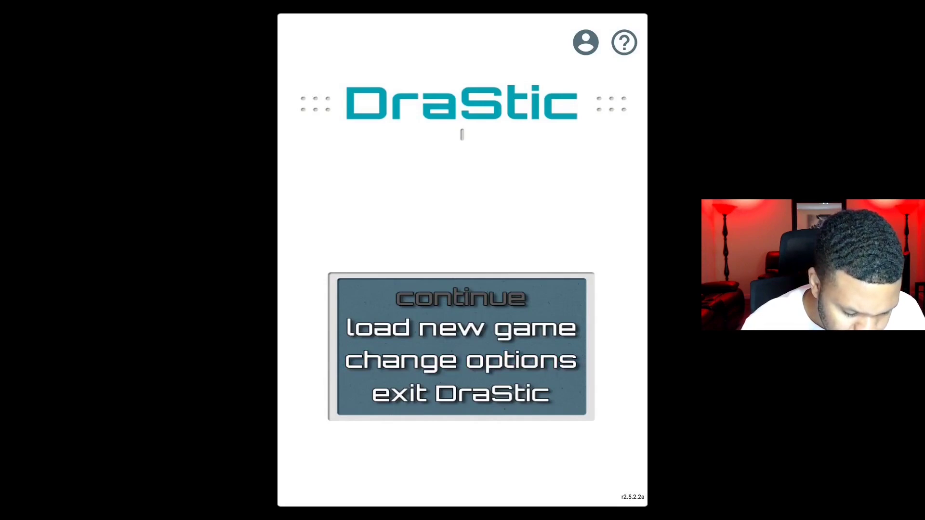
# Enable High-Resolution 3D Rendering and 16-Bit Rendering in the Video settings
pyautogui.click(461, 360)
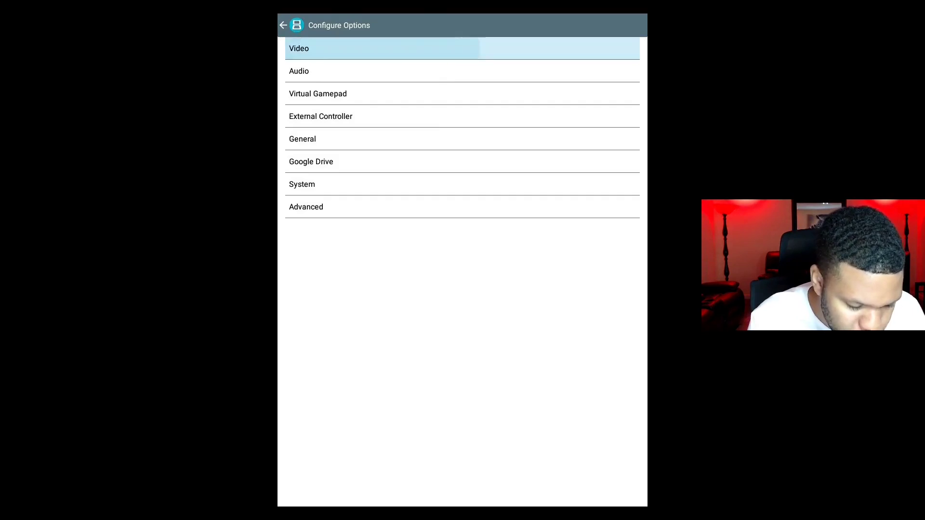
pyautogui.click(299, 49)
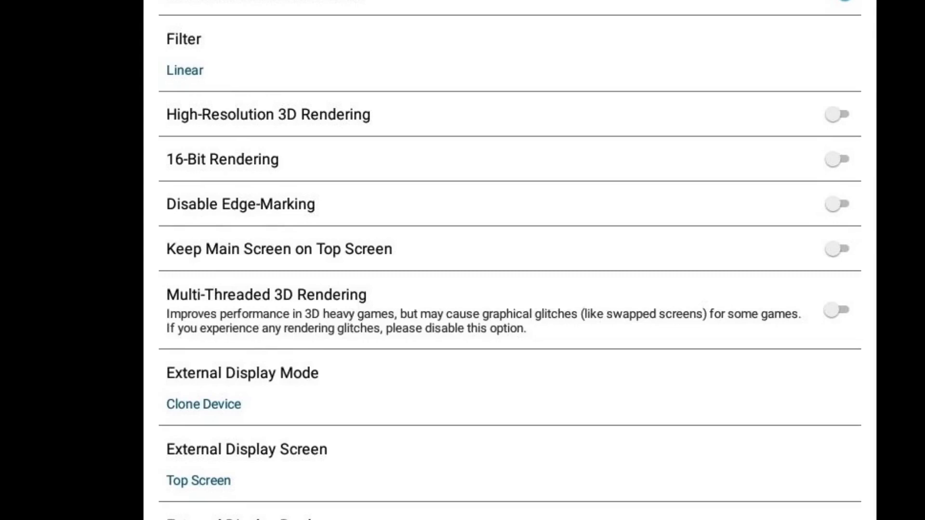
pyautogui.click(835, 115)
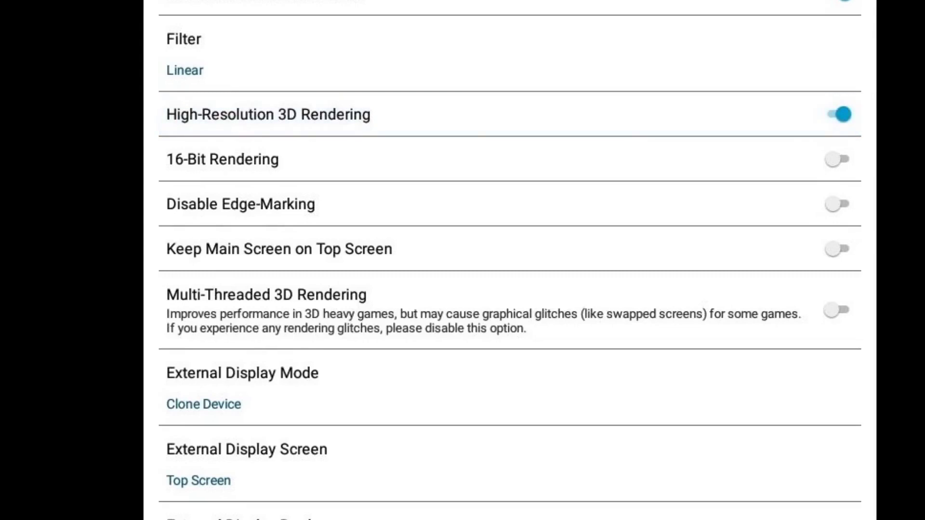
pyautogui.click(836, 160)
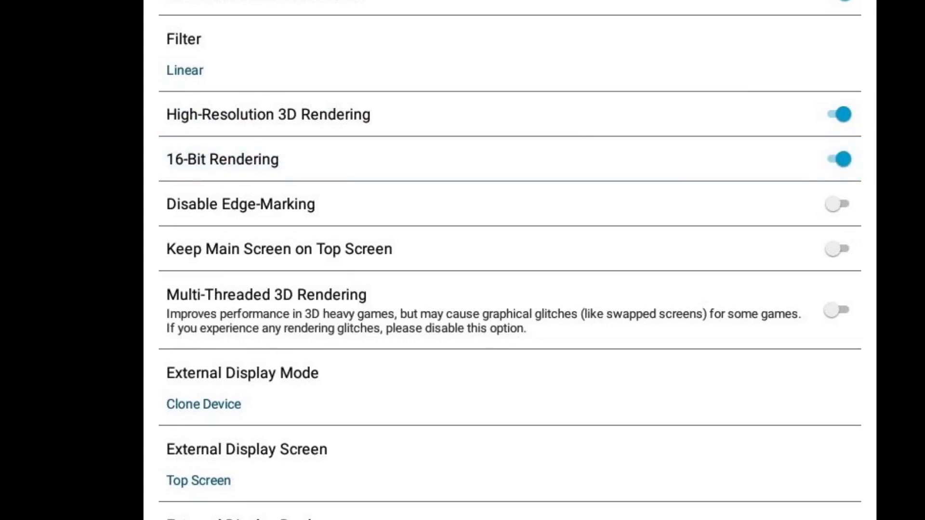
pyautogui.click(835, 204)
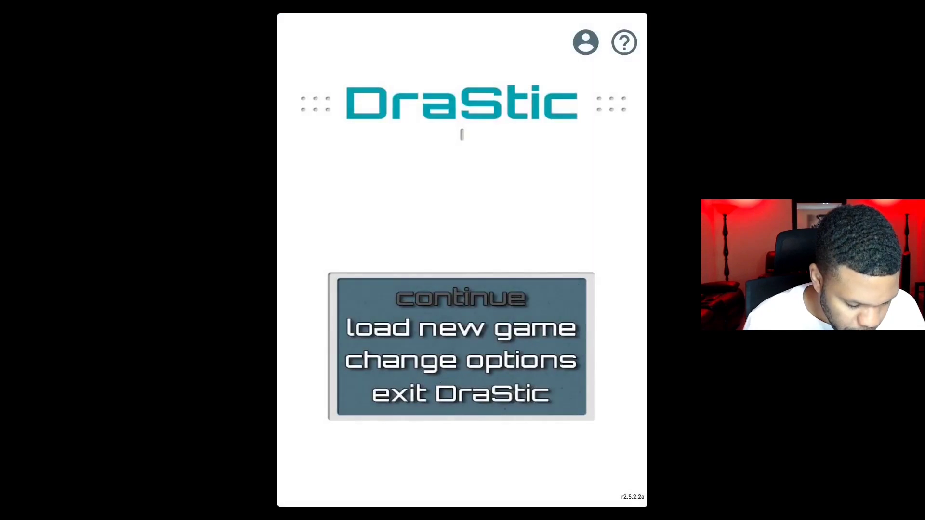
# Choose '4780 - Pokemon HeartGold (U)(Xenophobia)' from the All Games list
pyautogui.click(461, 327)
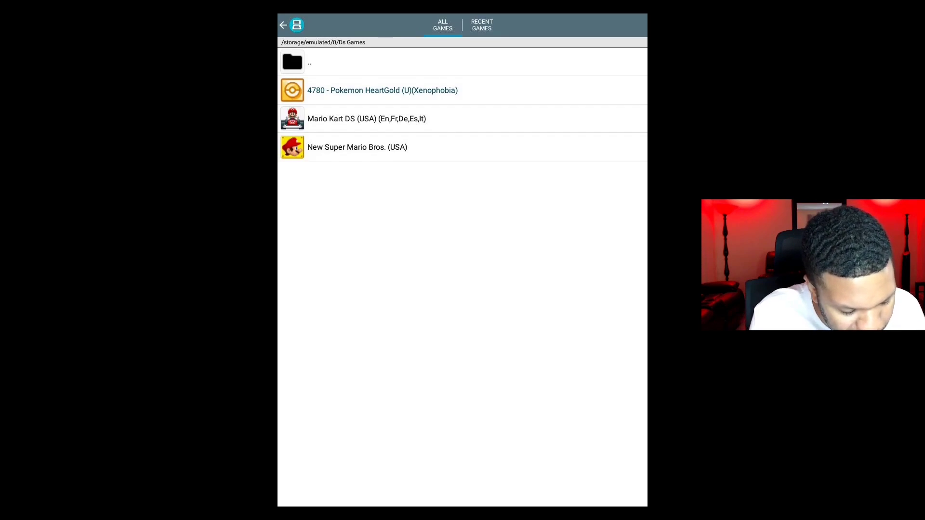
pyautogui.click(308, 62)
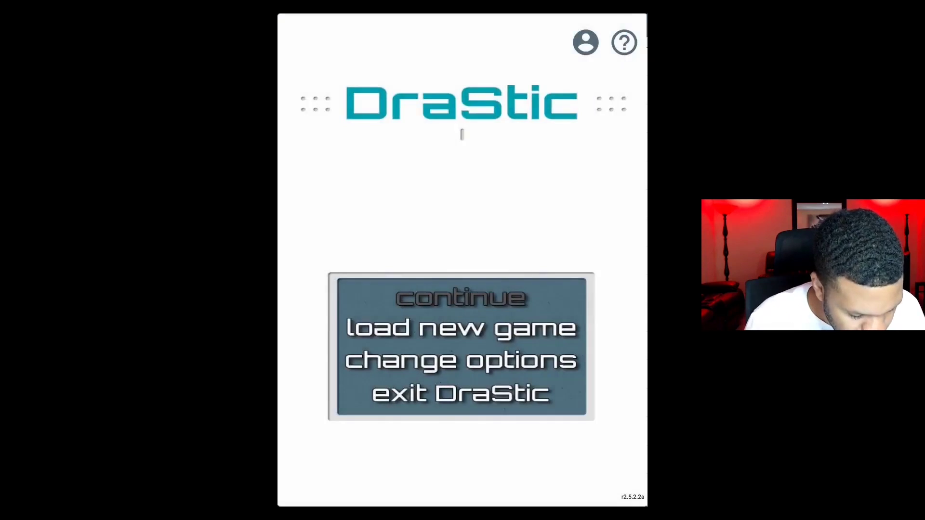
pyautogui.click(461, 327)
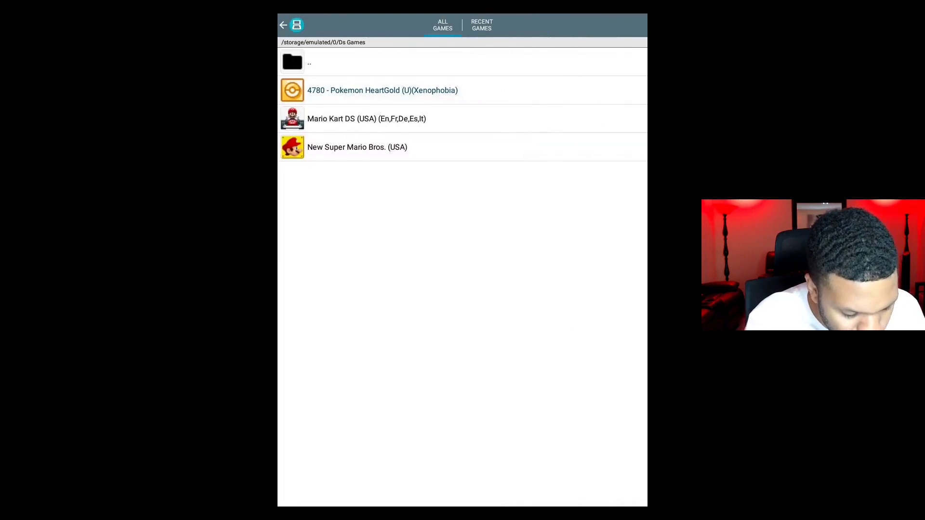
pyautogui.click(382, 90)
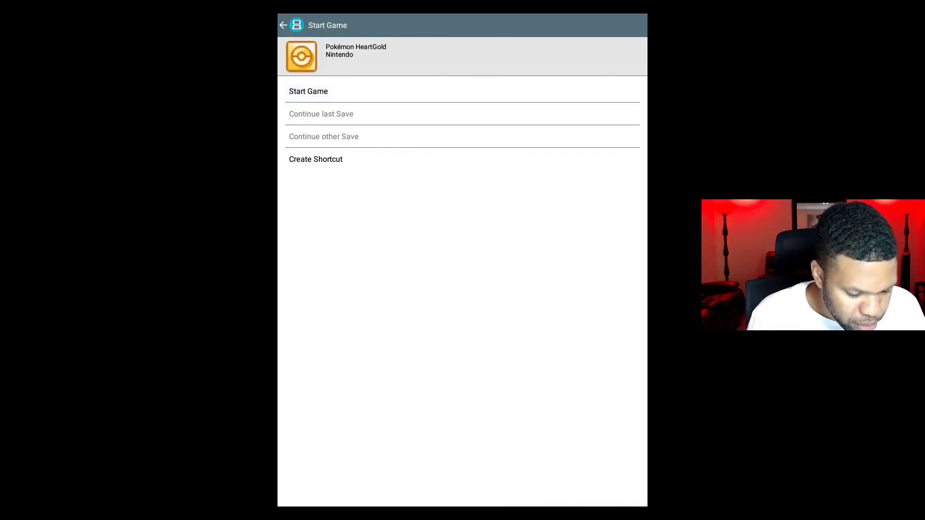
# Start HeartGold and select NO INFO NEEDED to skip the opening information topics
pyautogui.click(308, 91)
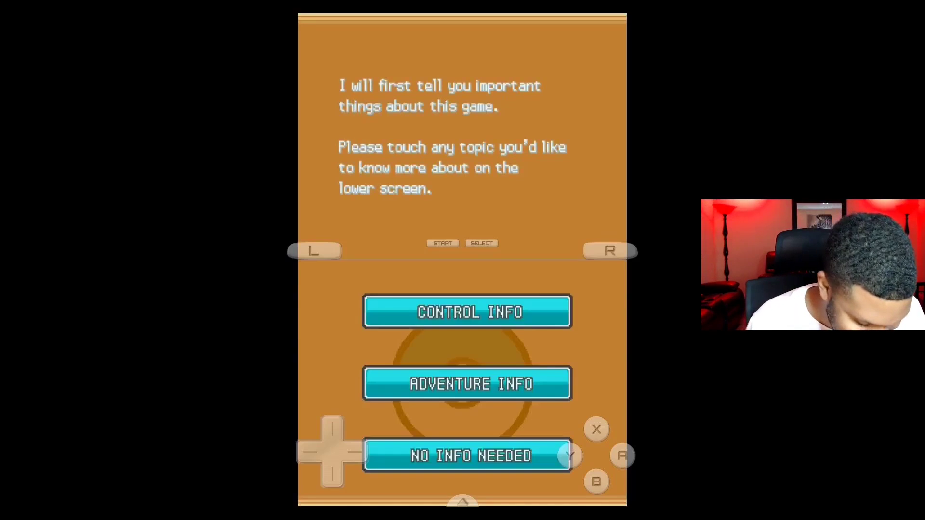
pyautogui.click(467, 312)
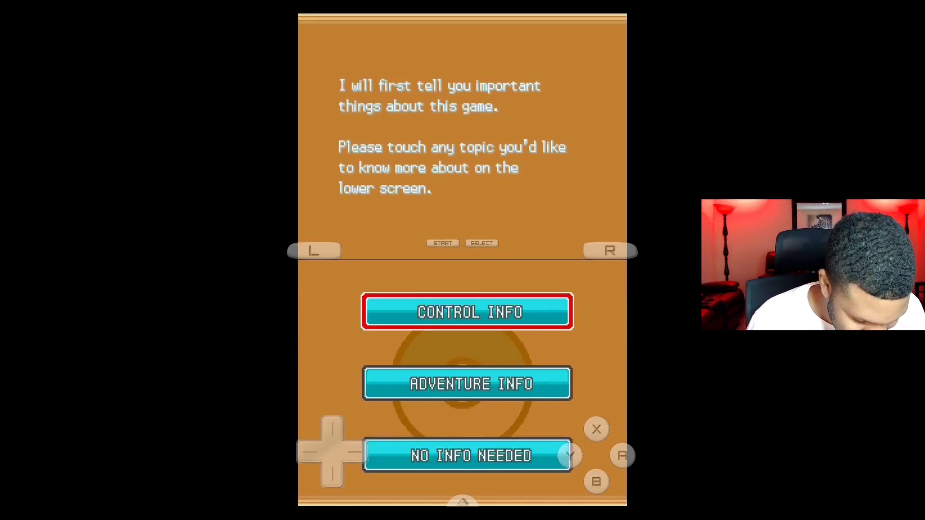
pyautogui.click(467, 455)
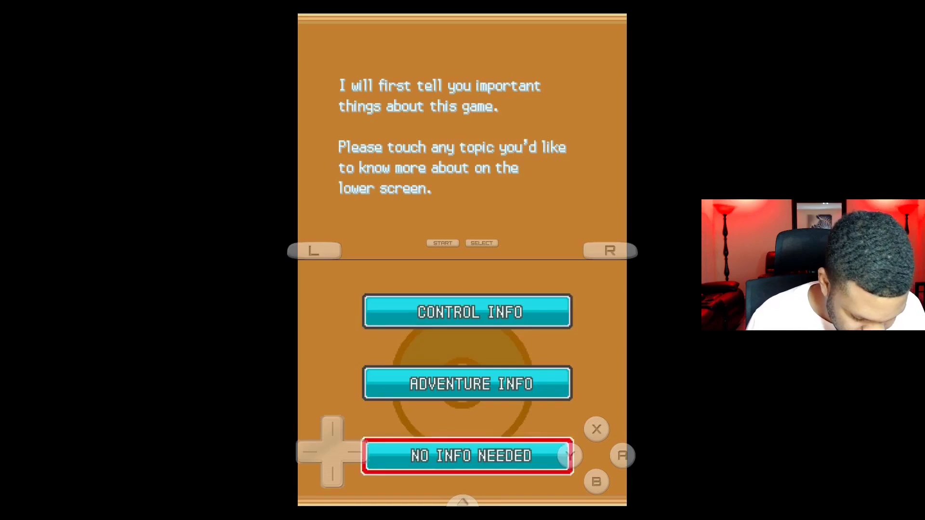
pyautogui.click(467, 455)
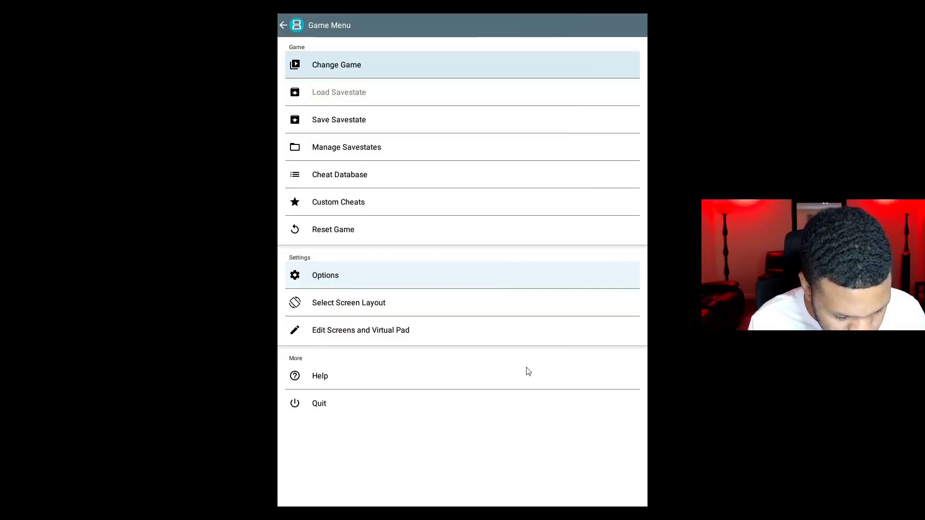
# Select an empty key mapping slot in the External Controller options
pyautogui.click(325, 275)
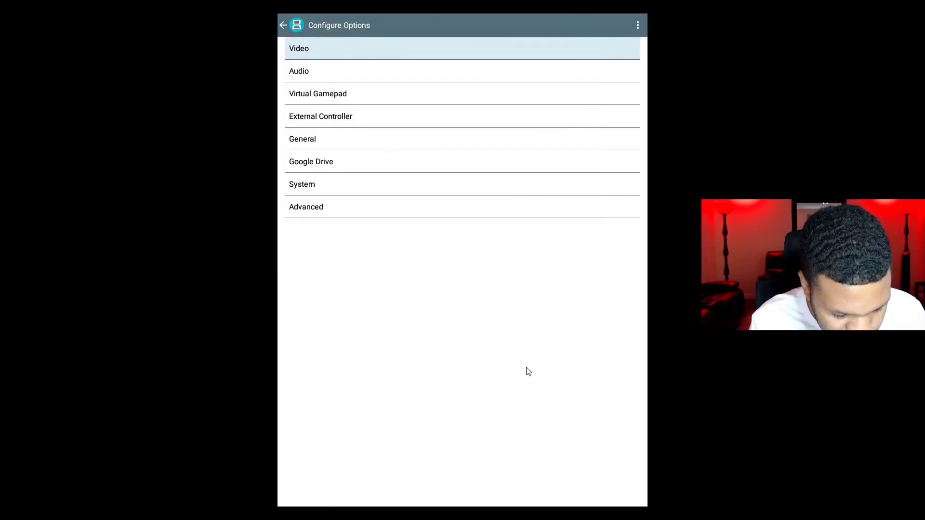
pyautogui.click(320, 117)
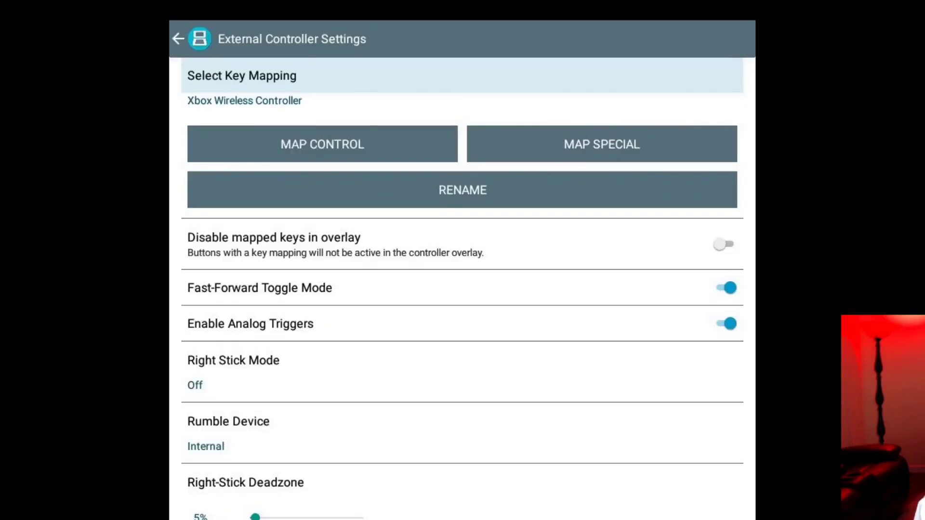
pyautogui.click(244, 100)
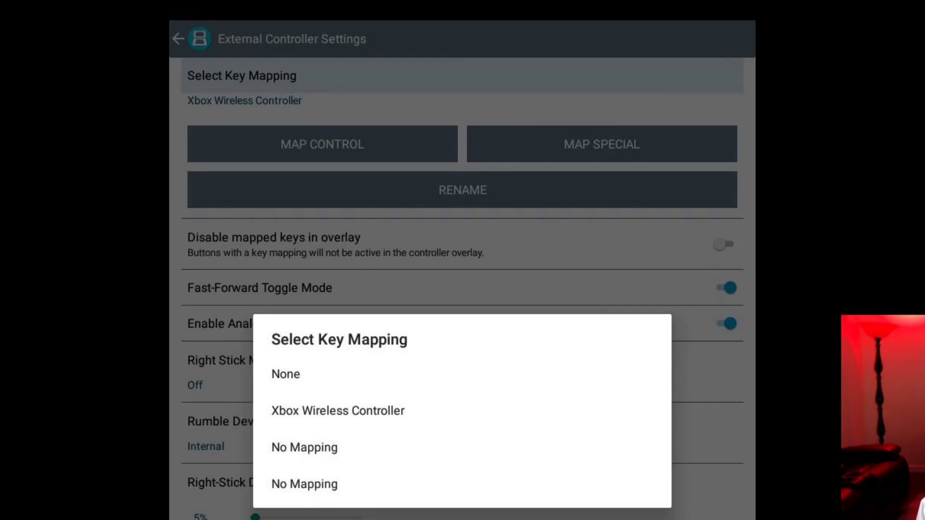
pyautogui.click(304, 447)
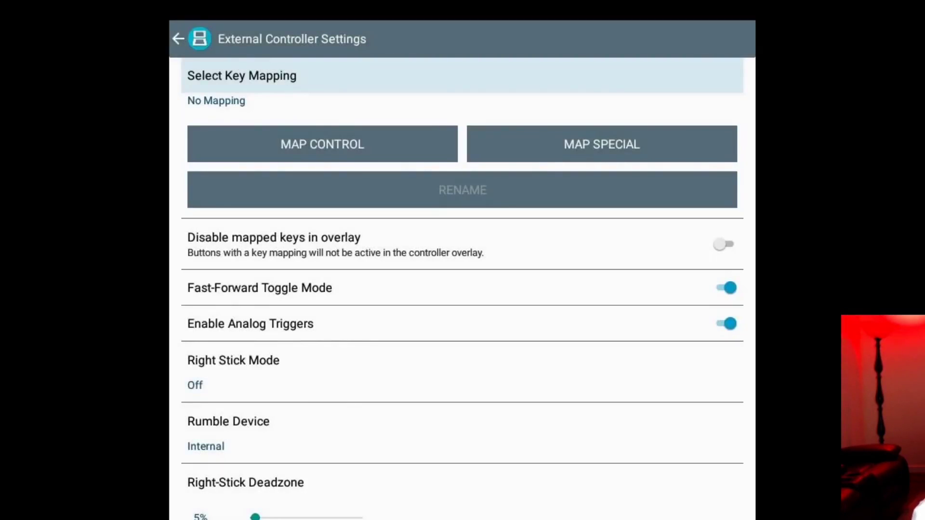
# Map Xbox controller buttons to the DS X, B, R and L buttons
pyautogui.click(322, 143)
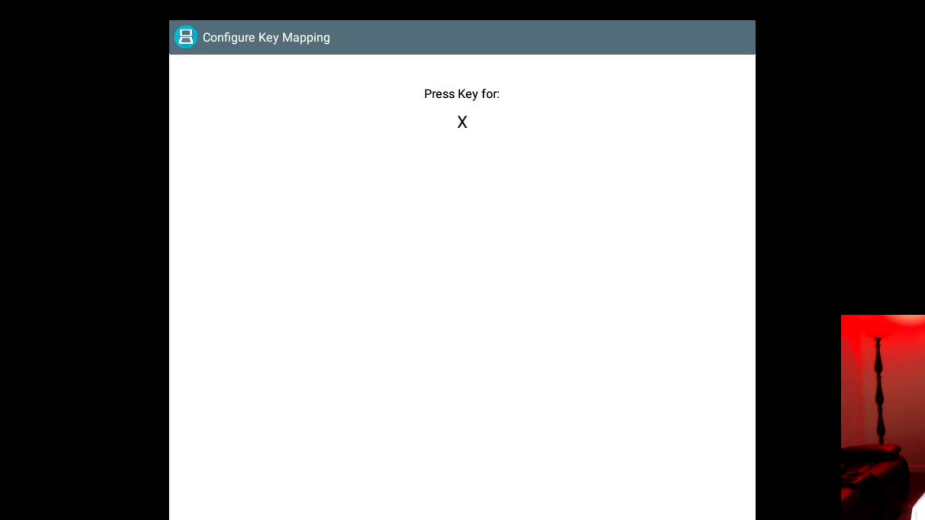
pyautogui.press('b')
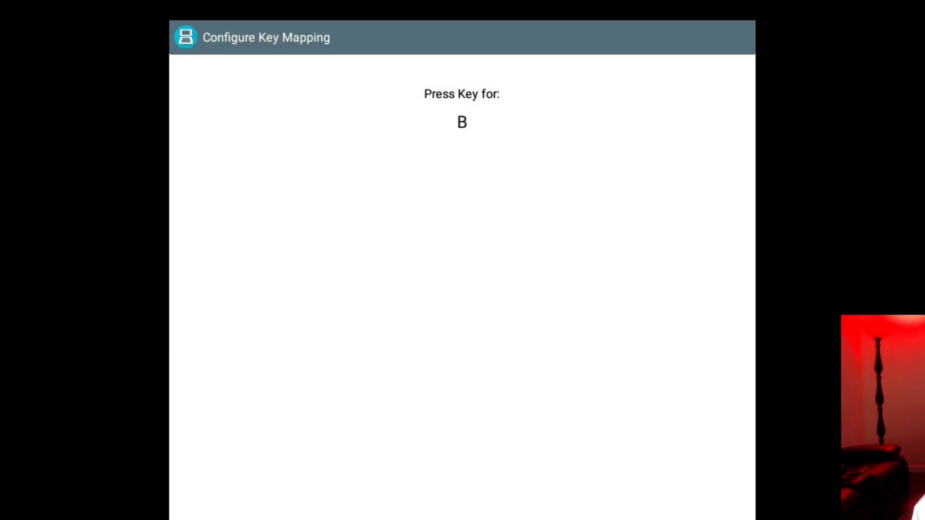
pyautogui.press('r')
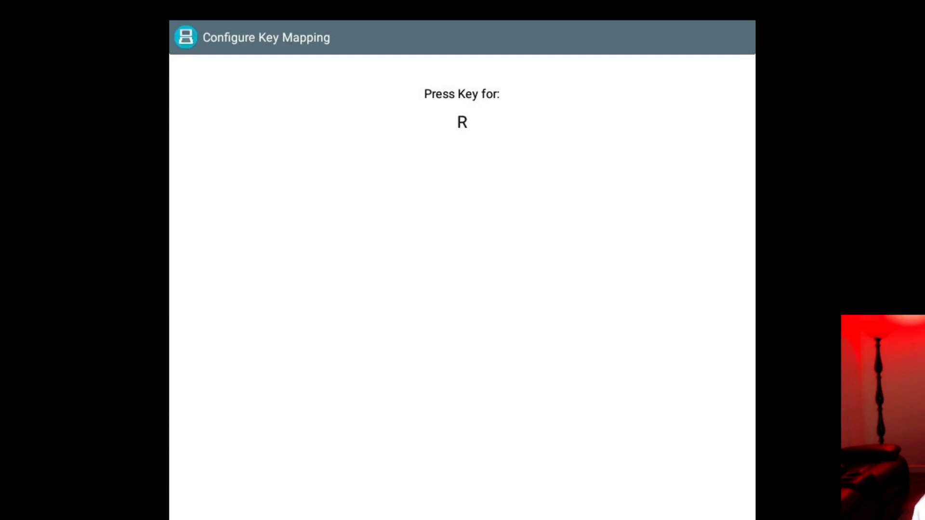
pyautogui.press('l')
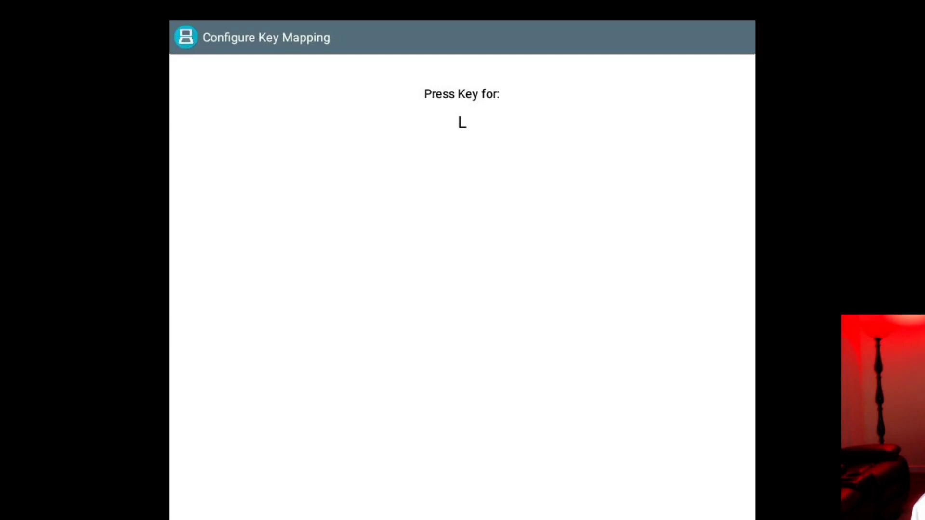
pyautogui.press('Right')
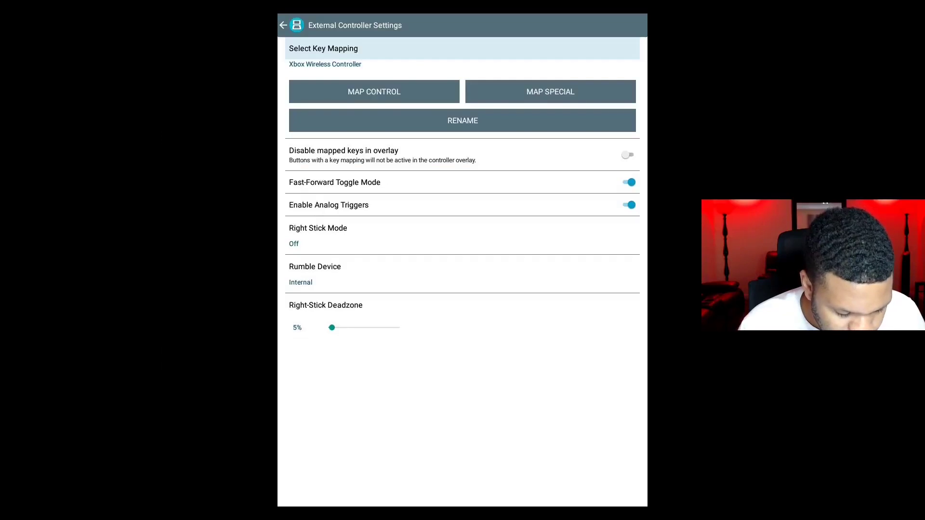
# Turn on 'Disable mapped keys in overlay' and bring up Select Screen Layout from the Game Menu
pyautogui.click(627, 154)
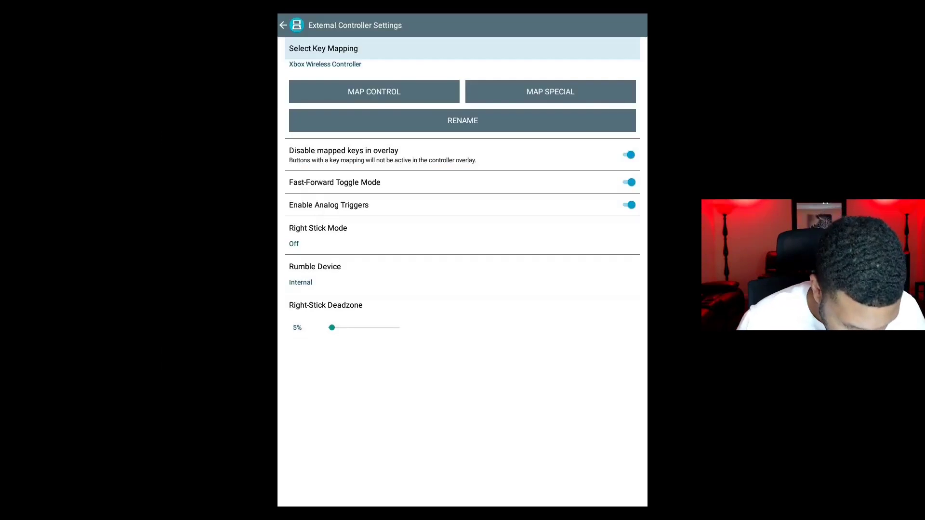
pyautogui.click(283, 24)
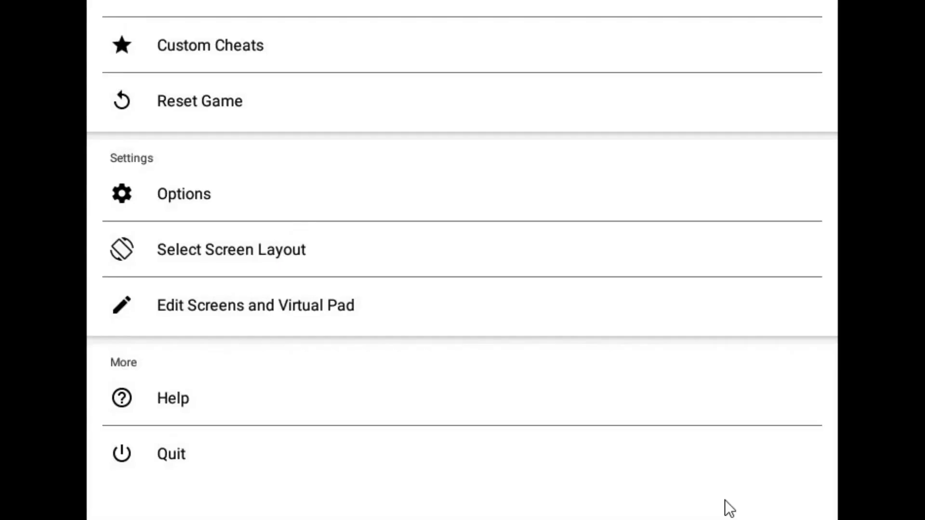
pyautogui.click(230, 249)
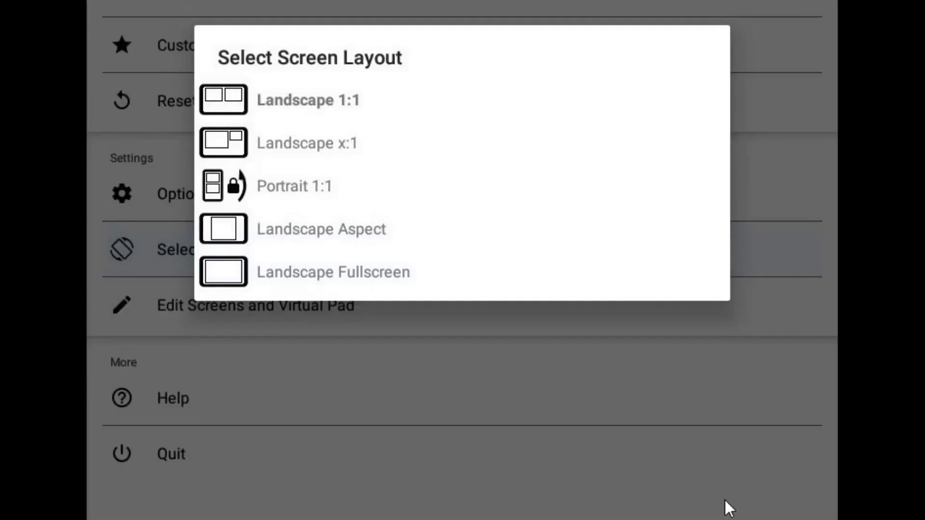